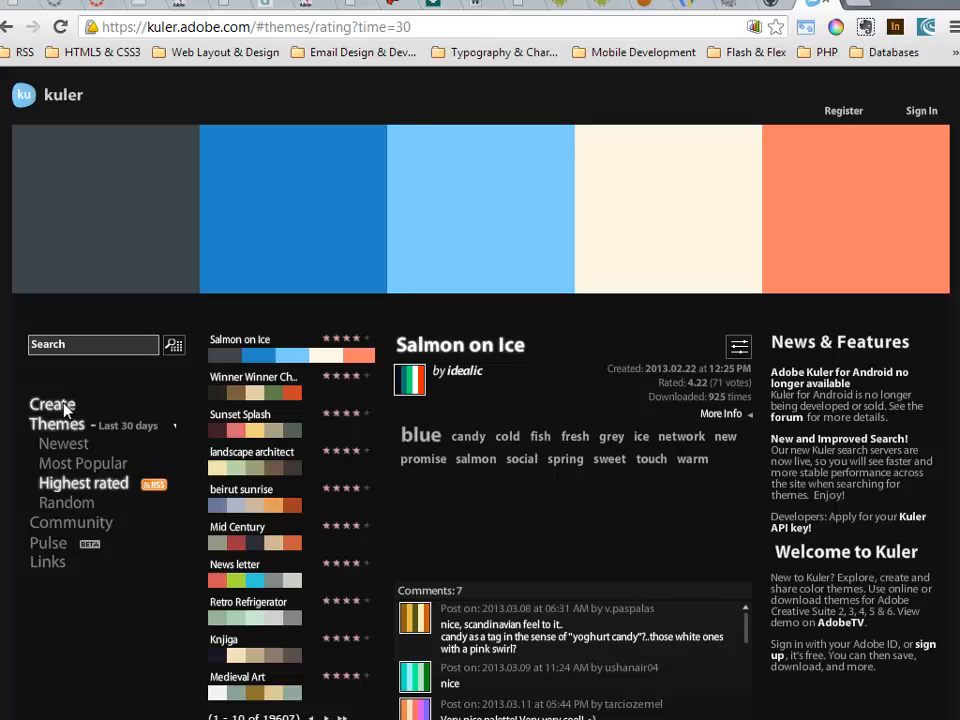
pyautogui.moveTo(58, 413)
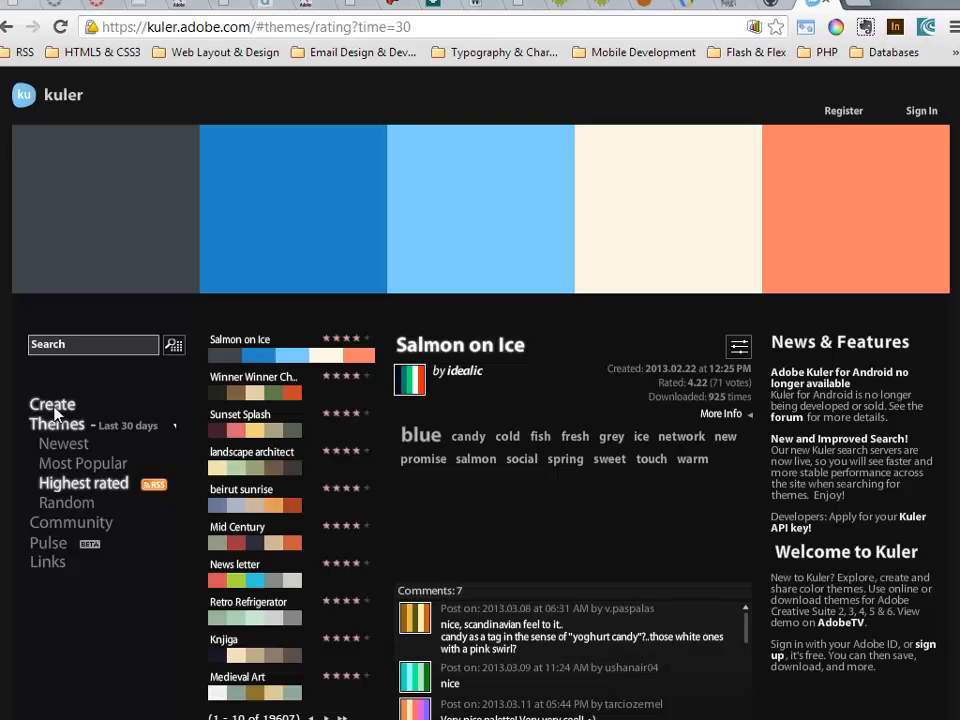
# Step: Open Kuler's Create From a Color tool, starting from a red analogous theme
pyautogui.click(52, 404)
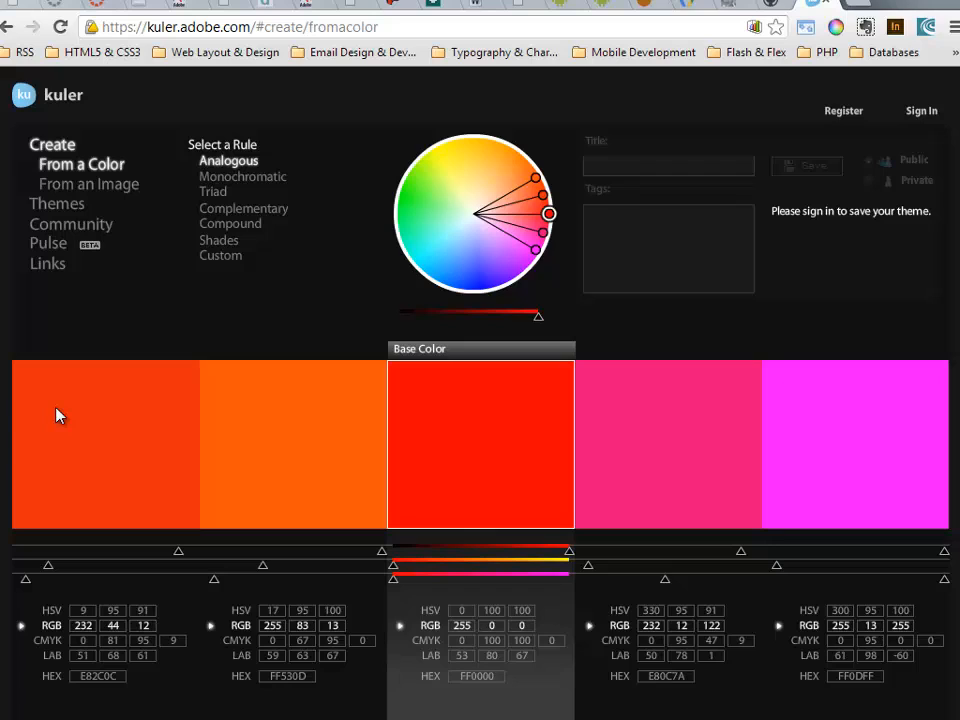
pyautogui.moveTo(452, 247)
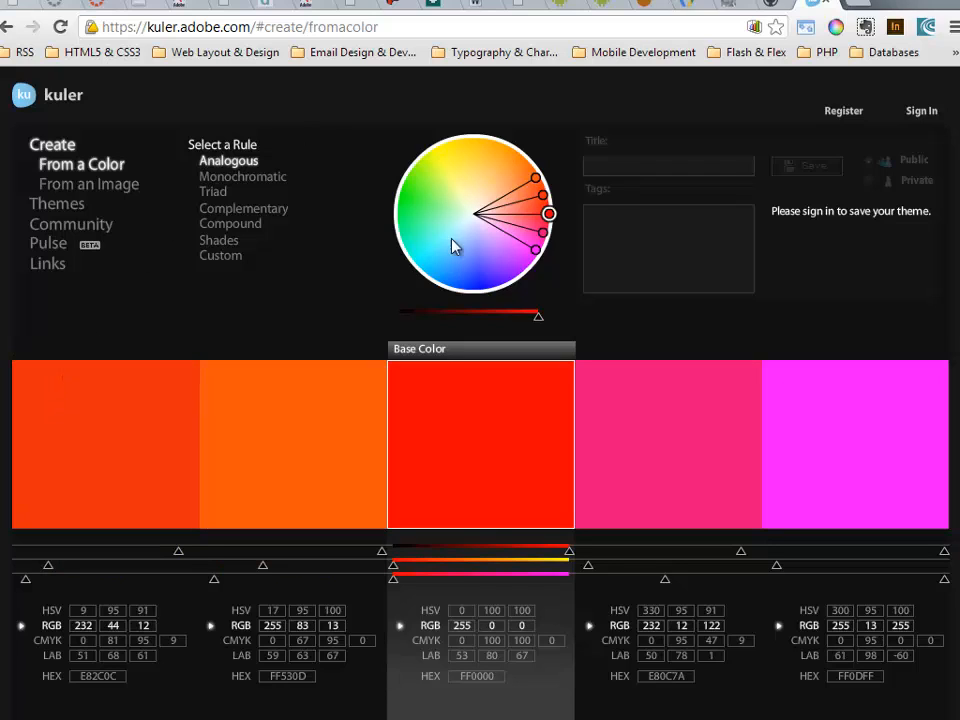
pyautogui.moveTo(551, 217)
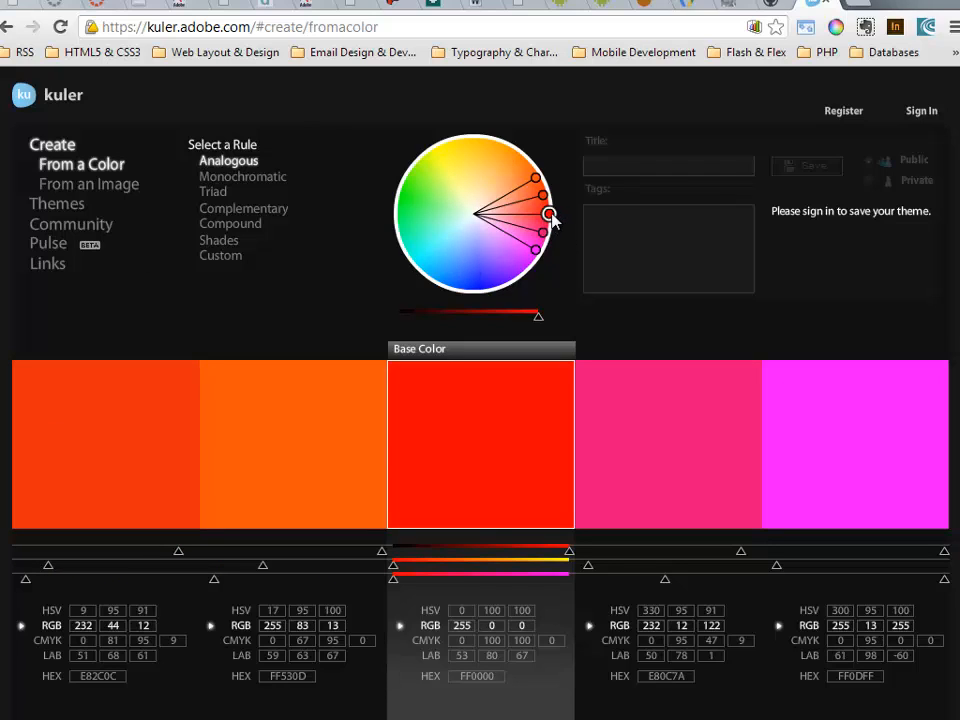
pyautogui.moveTo(428, 234)
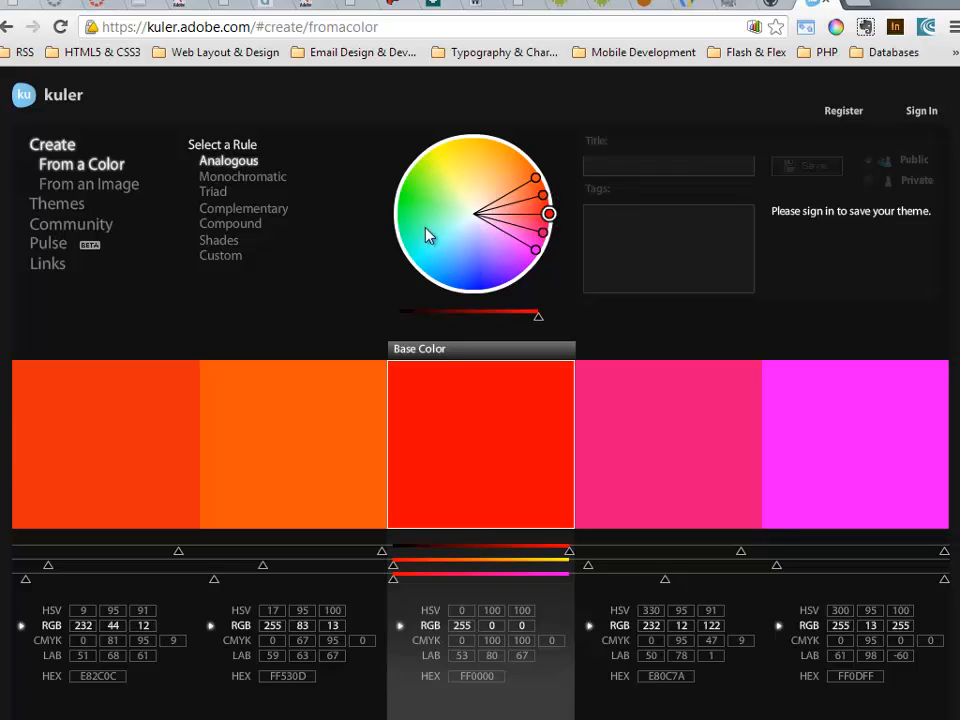
pyautogui.moveTo(558, 250)
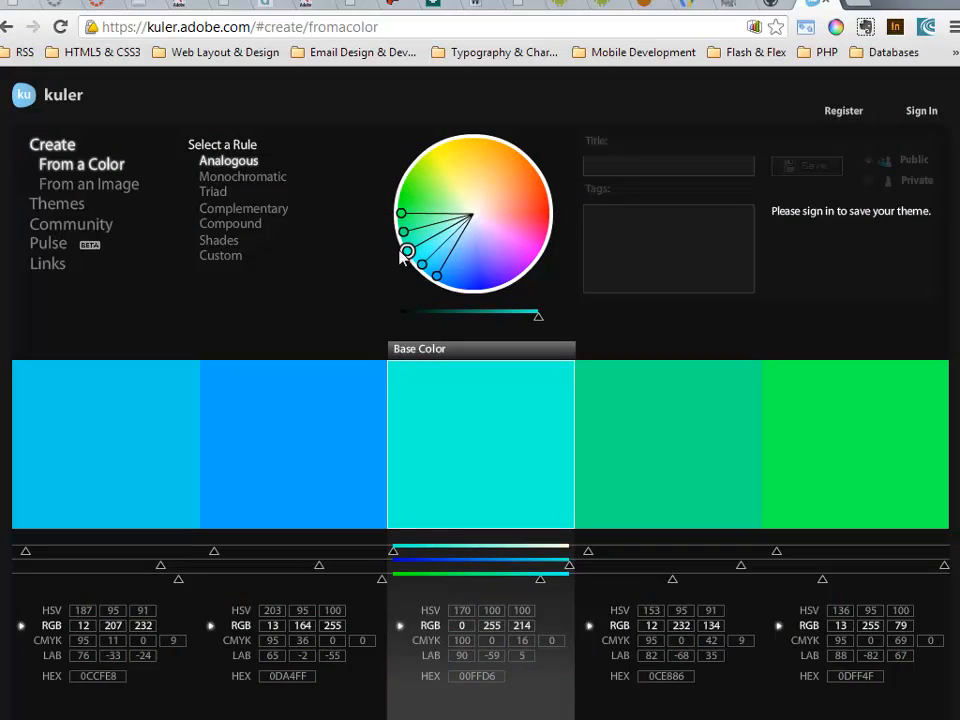
pyautogui.moveTo(407, 252); pyautogui.dragTo(435, 277)
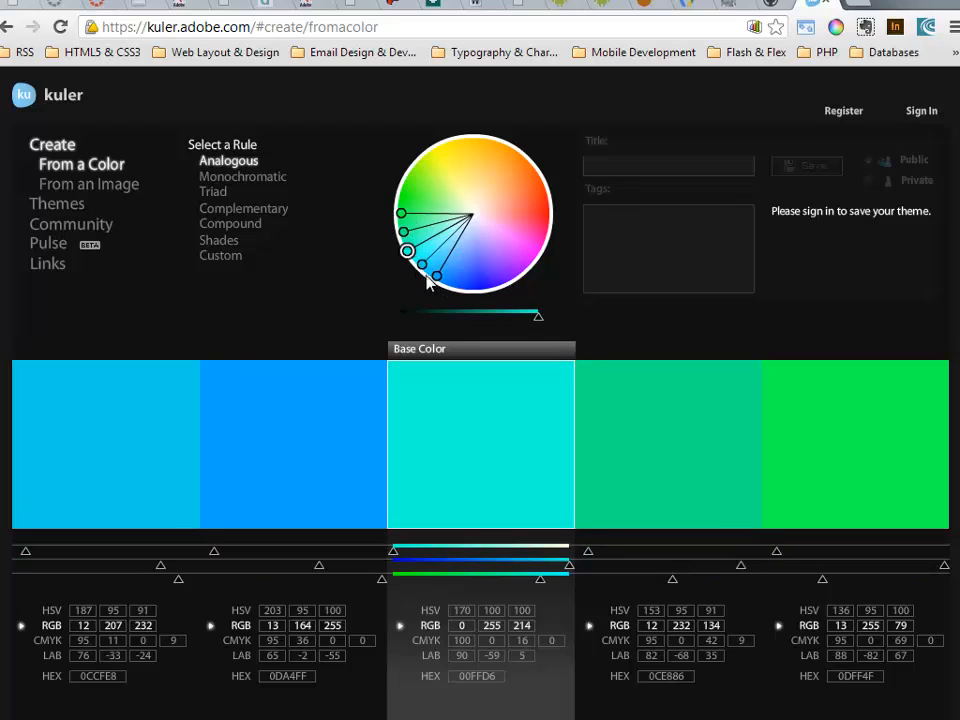
pyautogui.moveTo(225, 150)
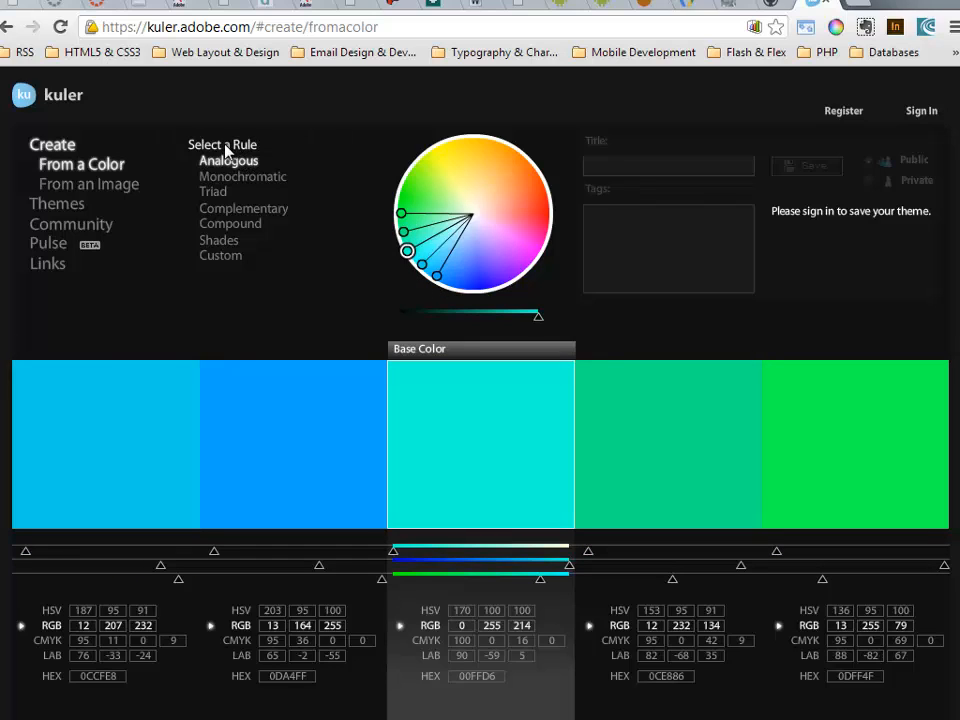
pyautogui.moveTo(265, 158)
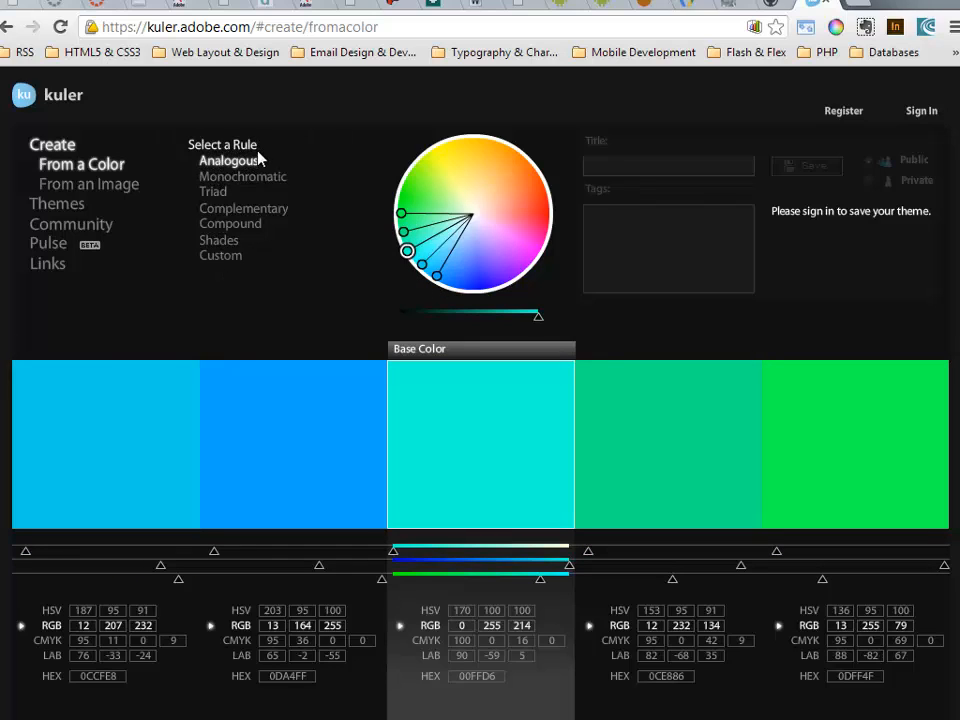
pyautogui.moveTo(228, 161)
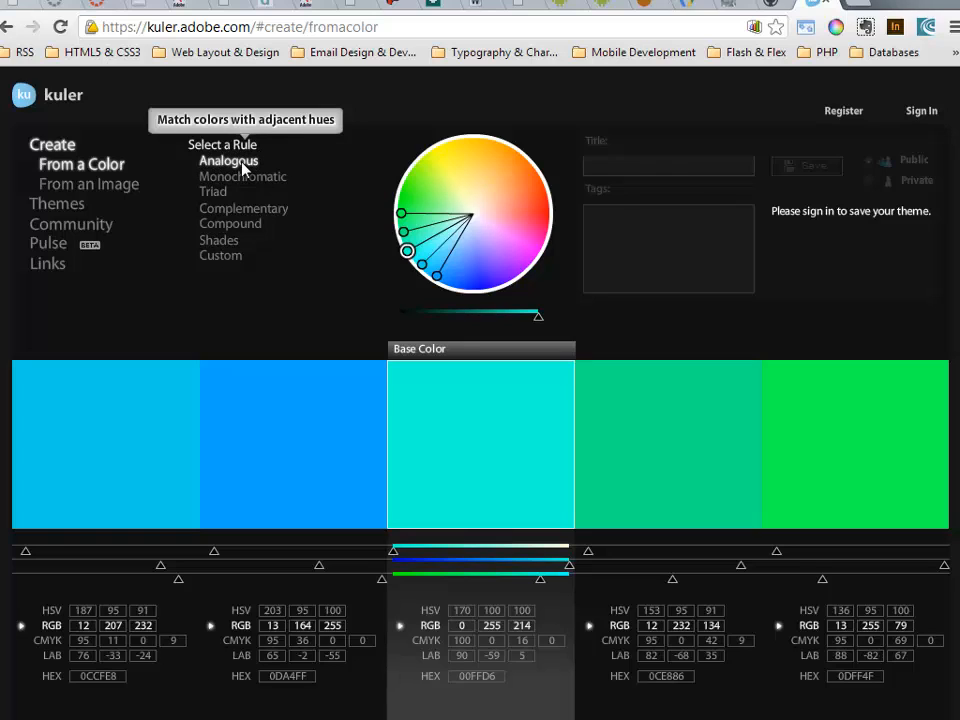
# Step: Try the Complementary, Triad and Compound rules, settling on Monochromatic teal shades
pyautogui.click(244, 208)
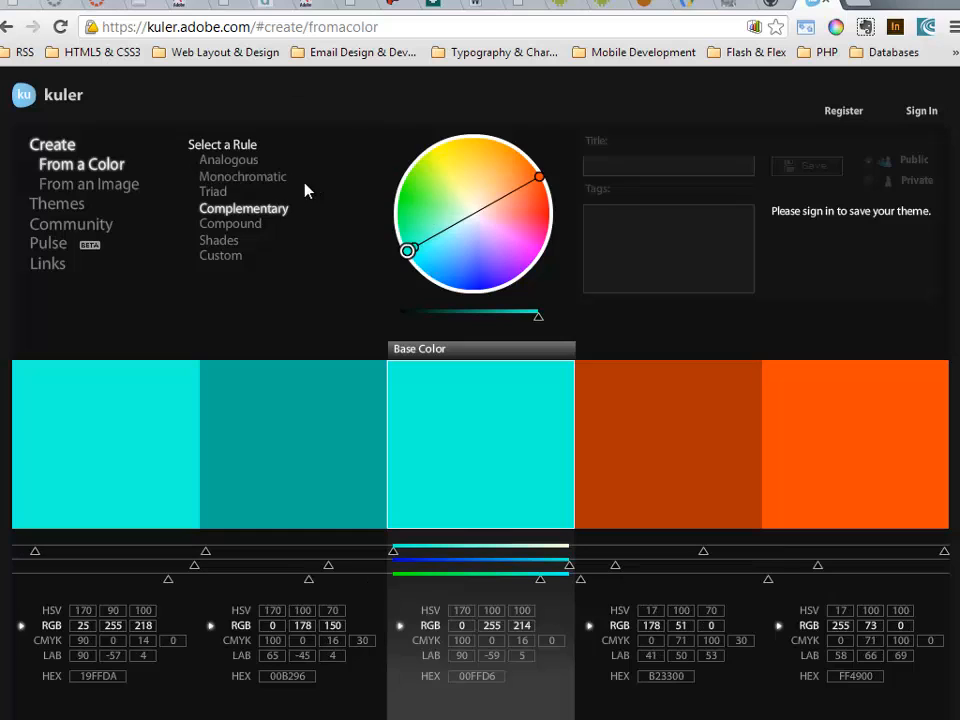
pyautogui.click(213, 191)
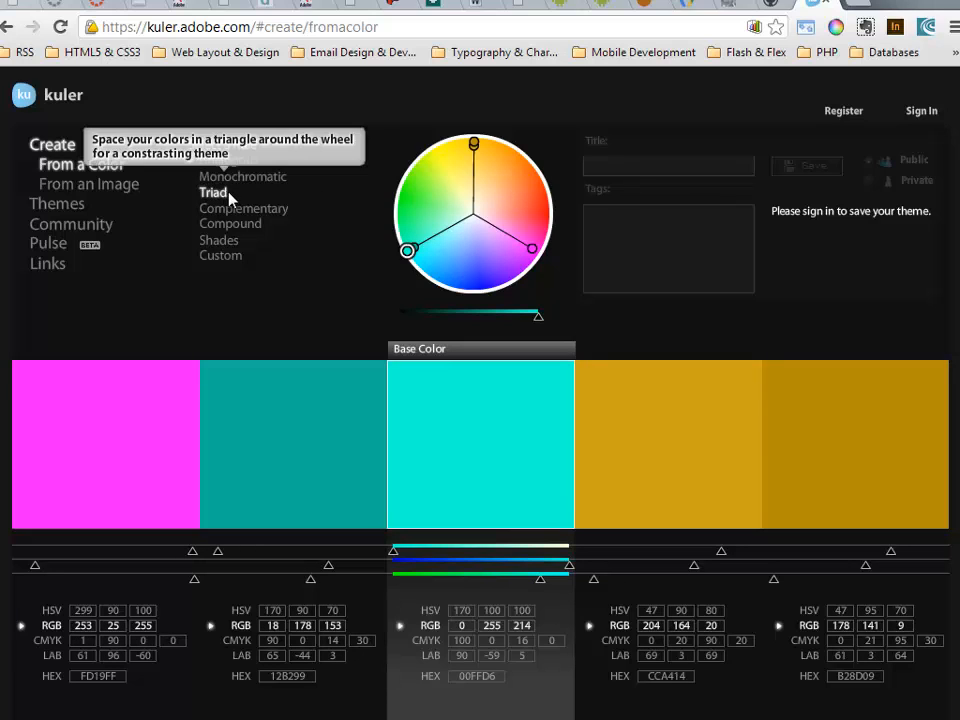
pyautogui.click(244, 208)
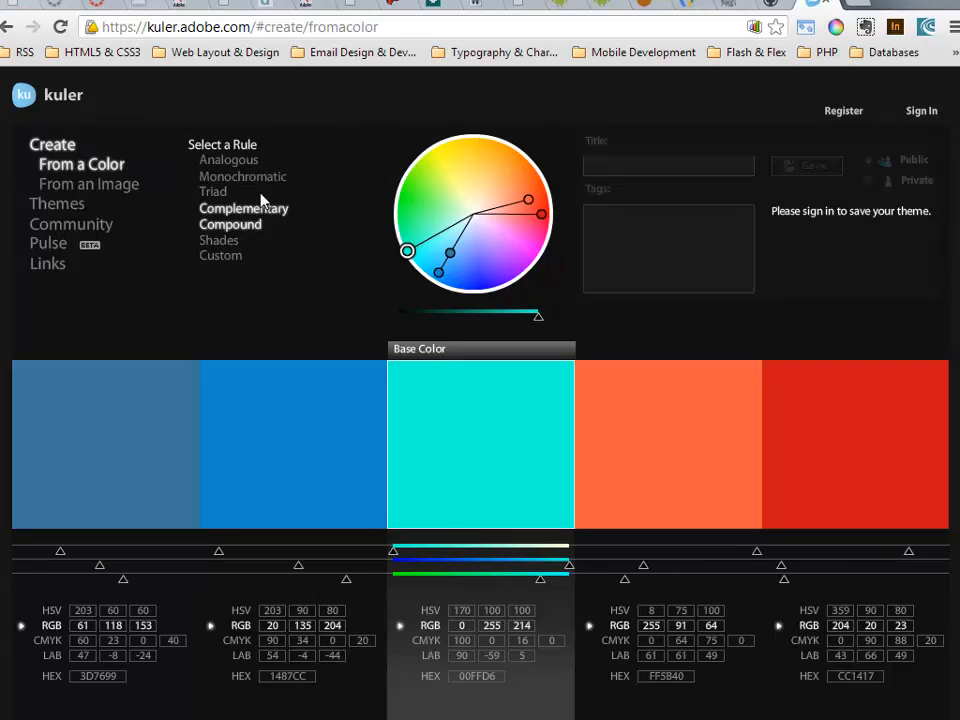
pyautogui.click(242, 176)
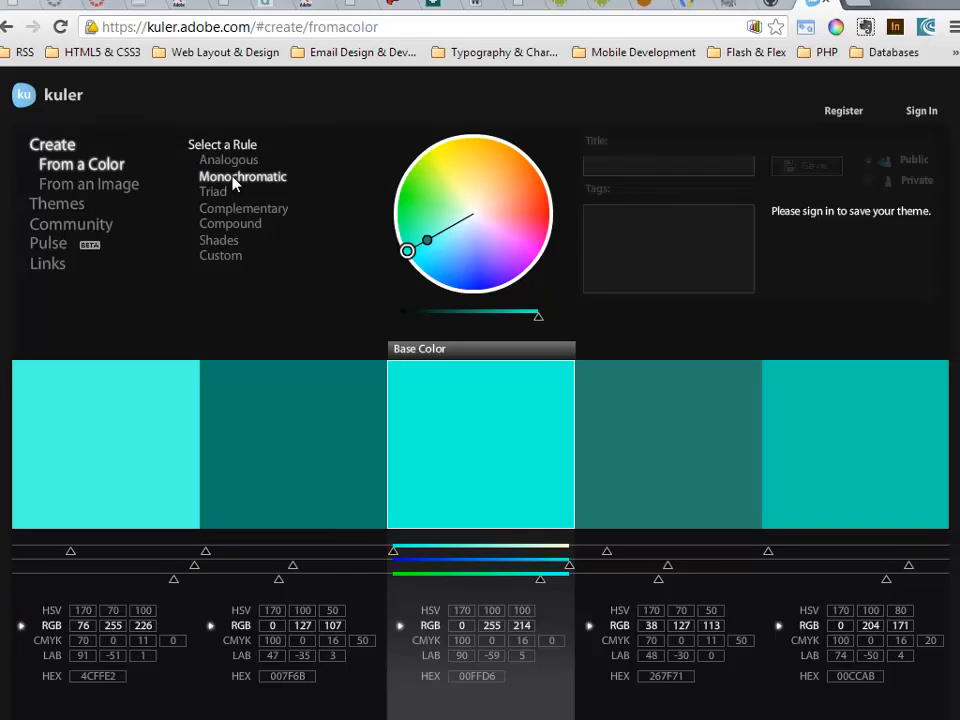
pyautogui.moveTo(242, 176)
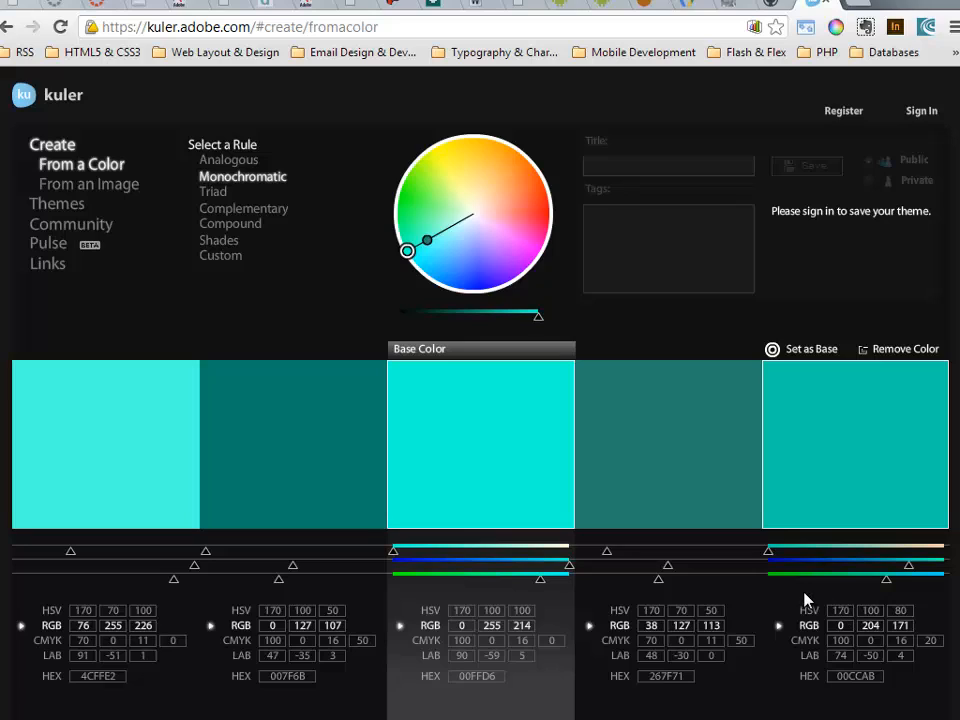
pyautogui.moveTo(805, 605)
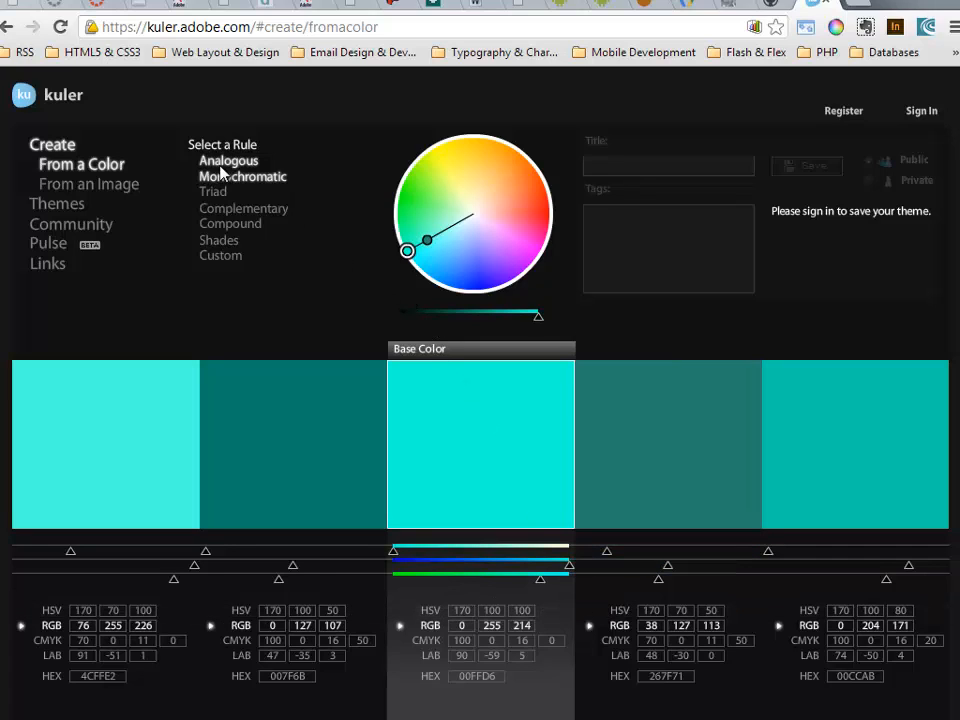
# Step: Switch to the Analogous rule and drag the base color to cyan 00FFD8
pyautogui.click(228, 160)
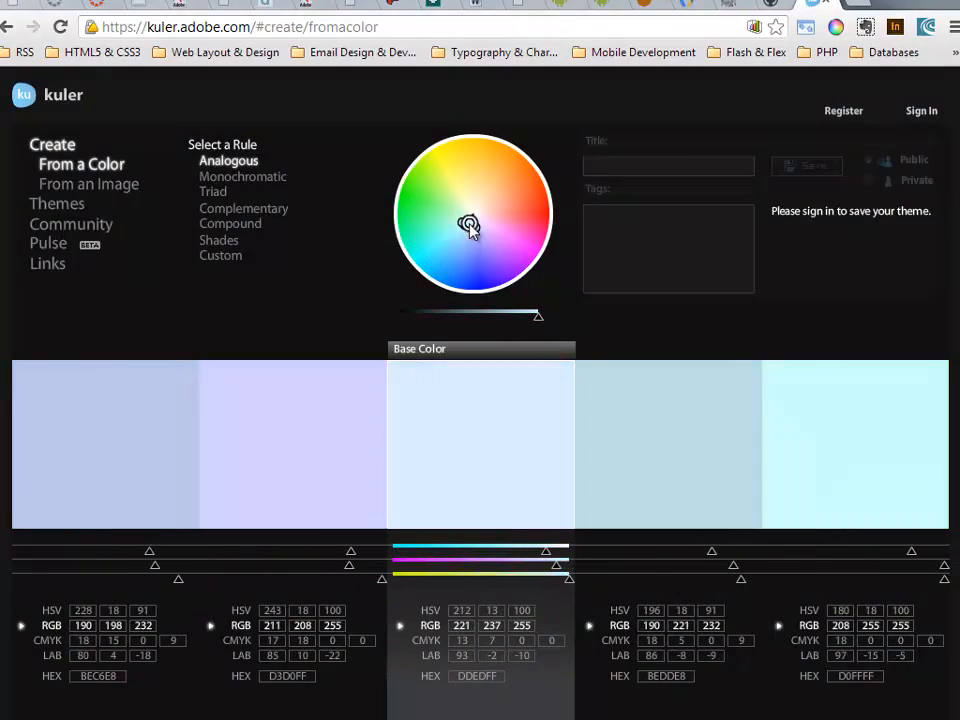
pyautogui.moveTo(468, 225); pyautogui.dragTo(455, 222)
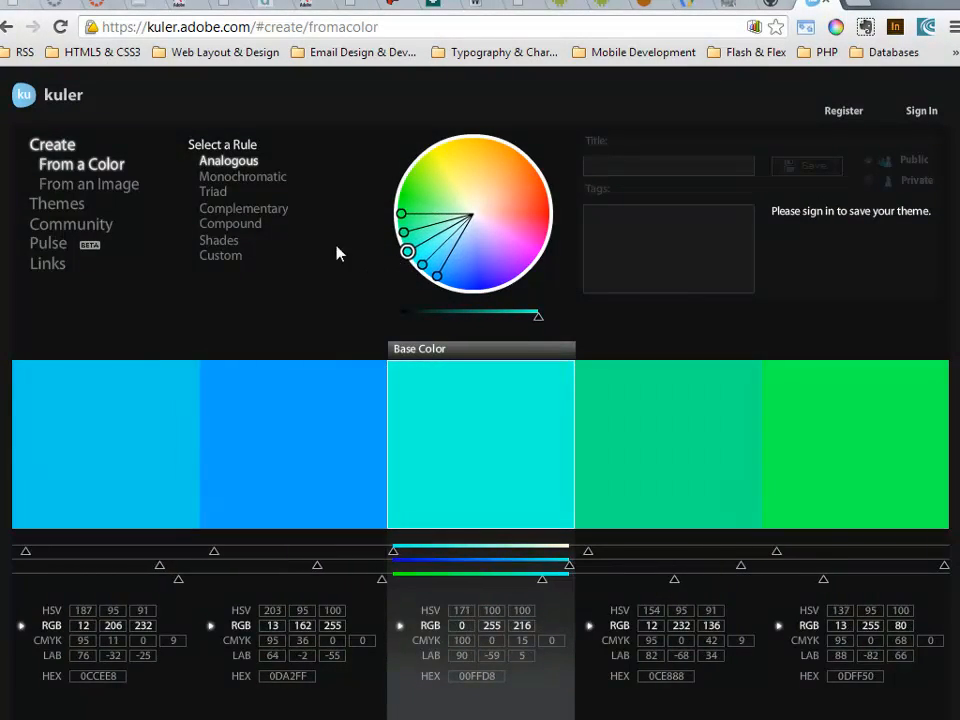
# Step: Apply the Complementary rule and drag the base color to magenta FF00B3
pyautogui.click(244, 208)
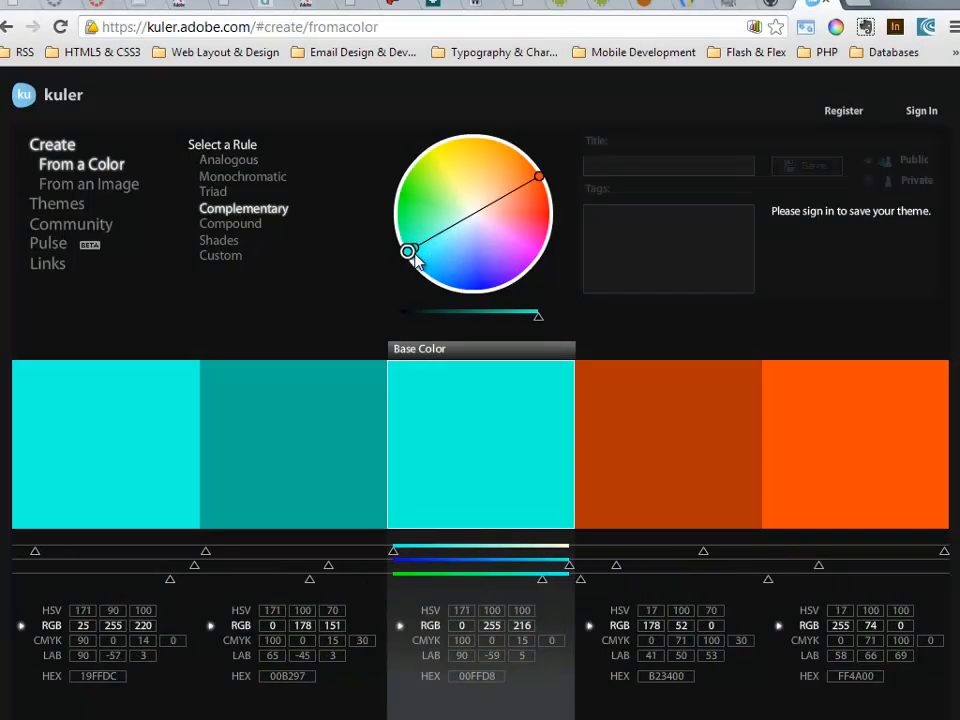
pyautogui.moveTo(408, 252); pyautogui.dragTo(468, 224)
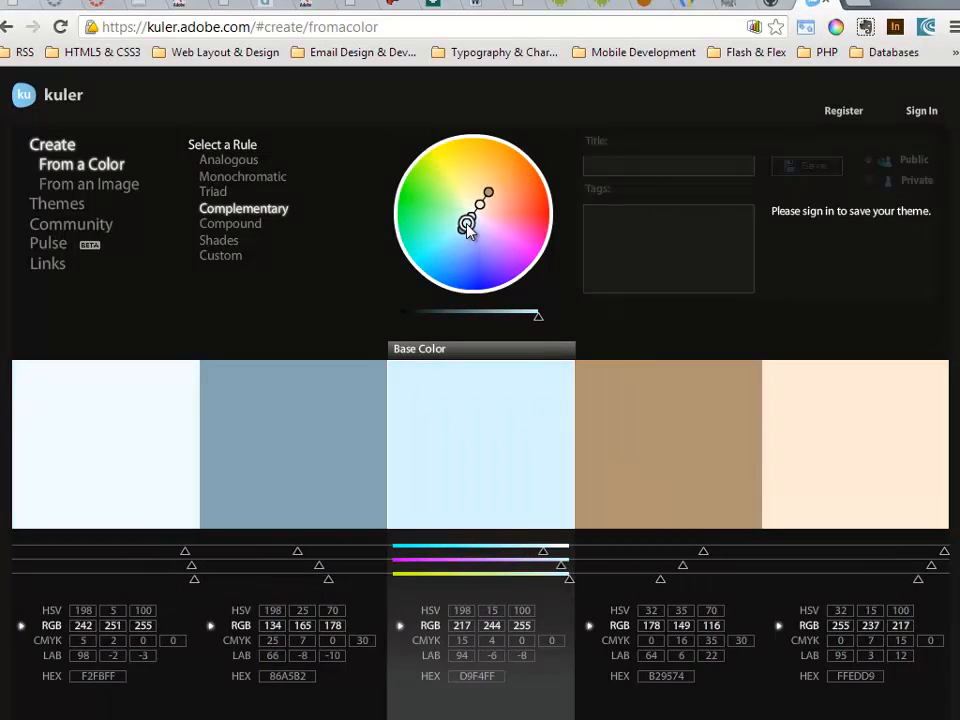
pyautogui.moveTo(470, 228); pyautogui.dragTo(515, 225)
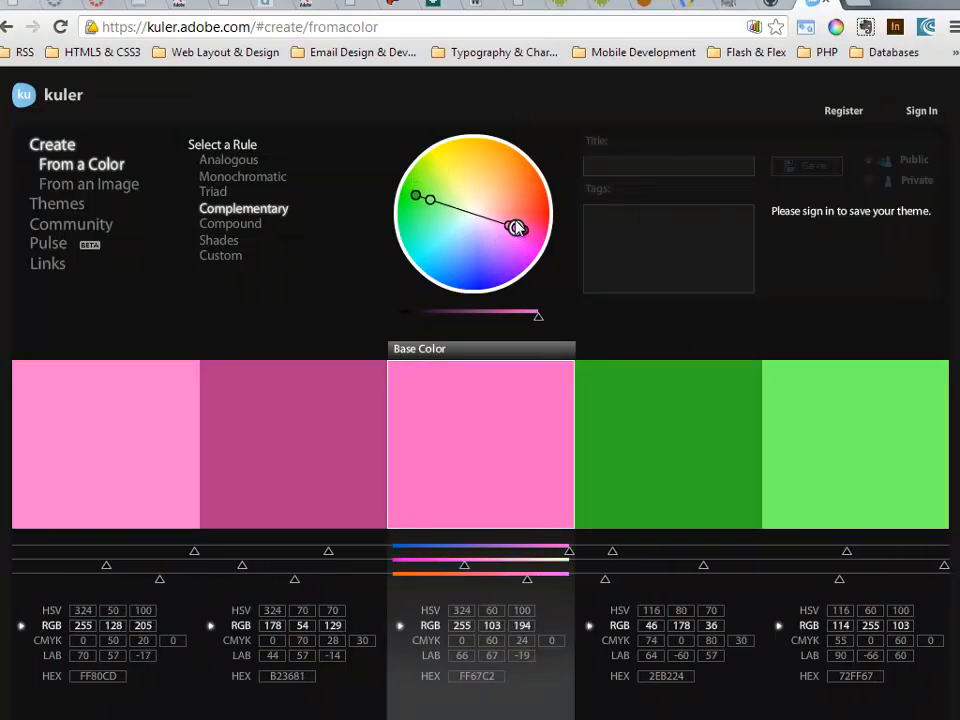
pyautogui.moveTo(515, 227); pyautogui.dragTo(505, 202)
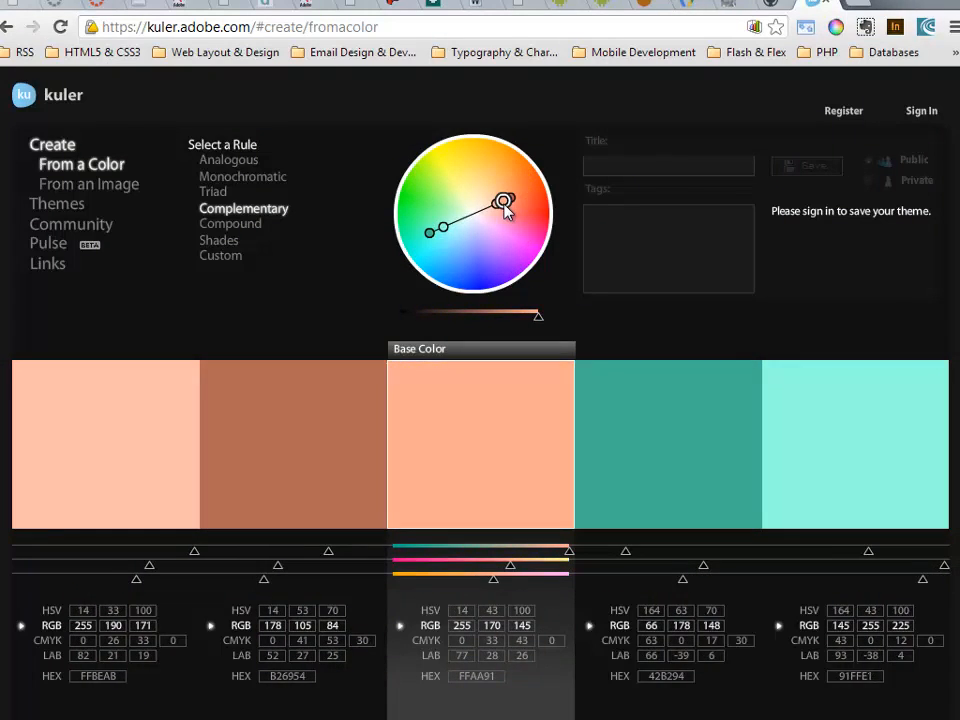
pyautogui.moveTo(505, 200); pyautogui.dragTo(543, 242)
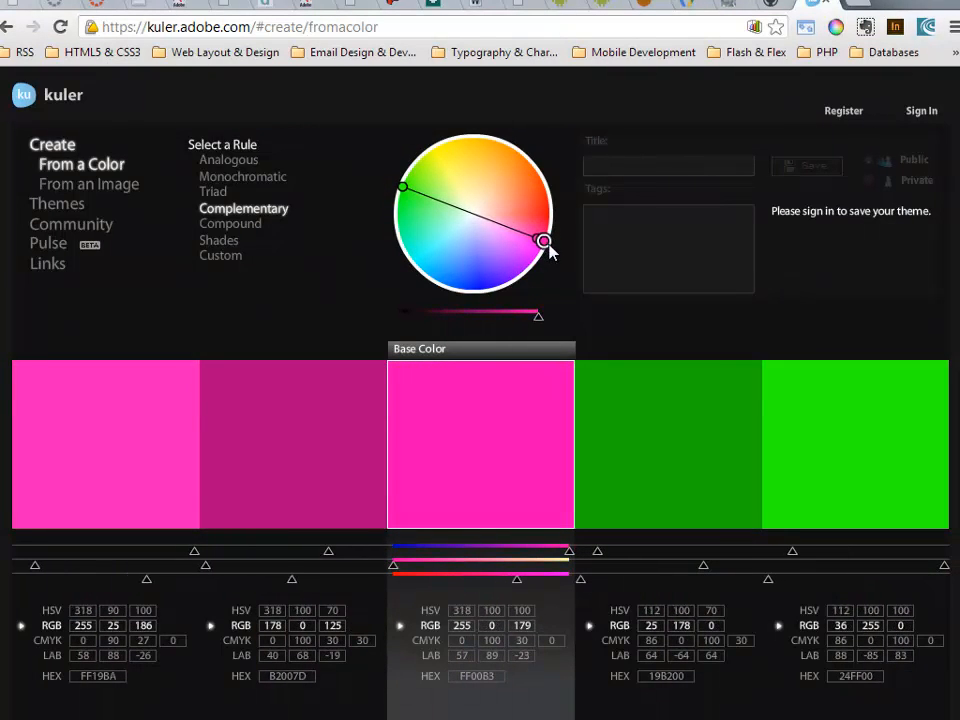
pyautogui.moveTo(372, 305)
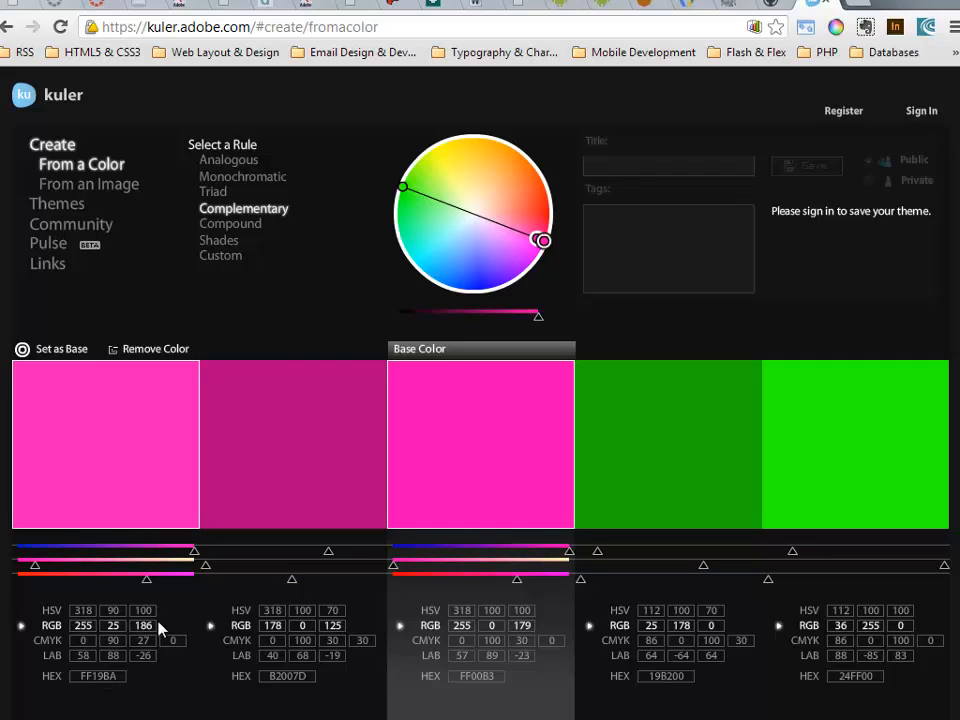
pyautogui.moveTo(175, 612)
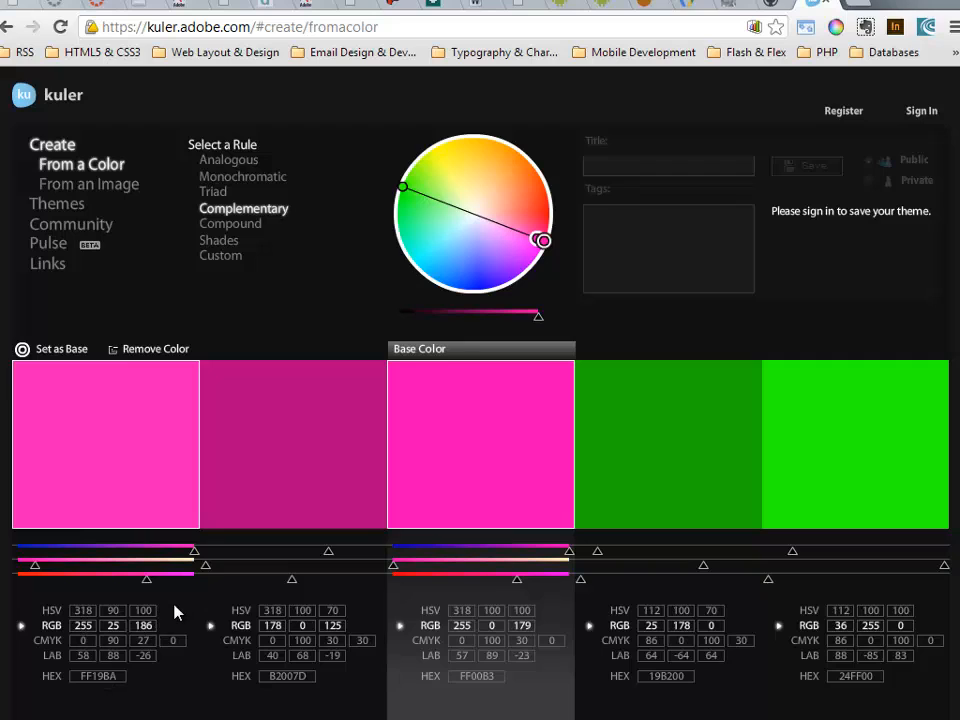